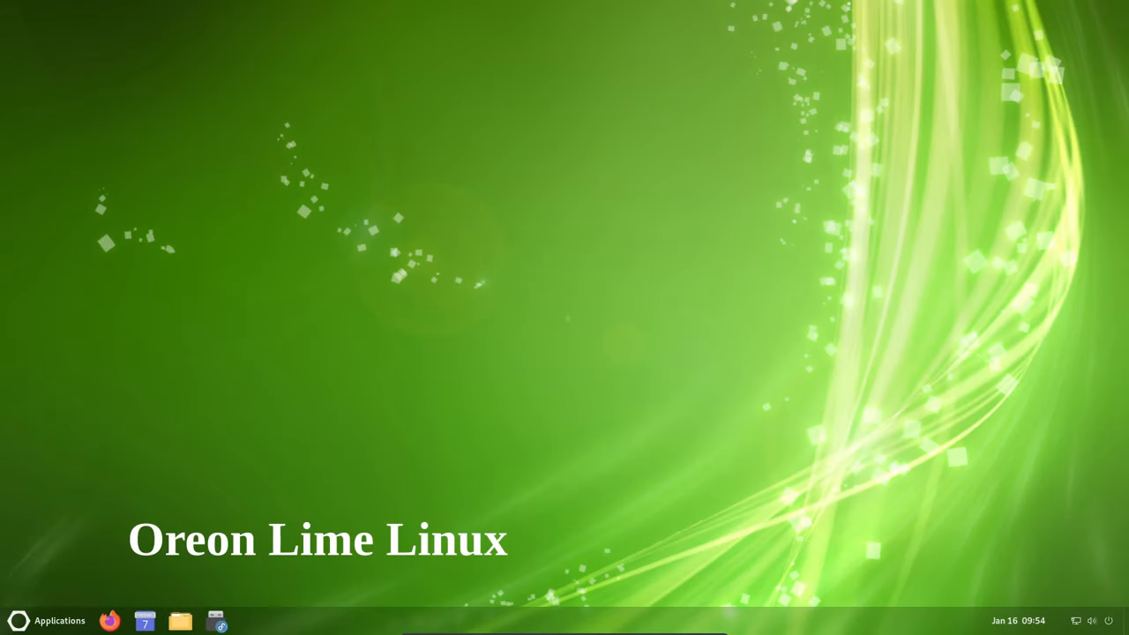
Step: Search the Applications menu for 'ter' so Terminal is listed first
click(46, 619)
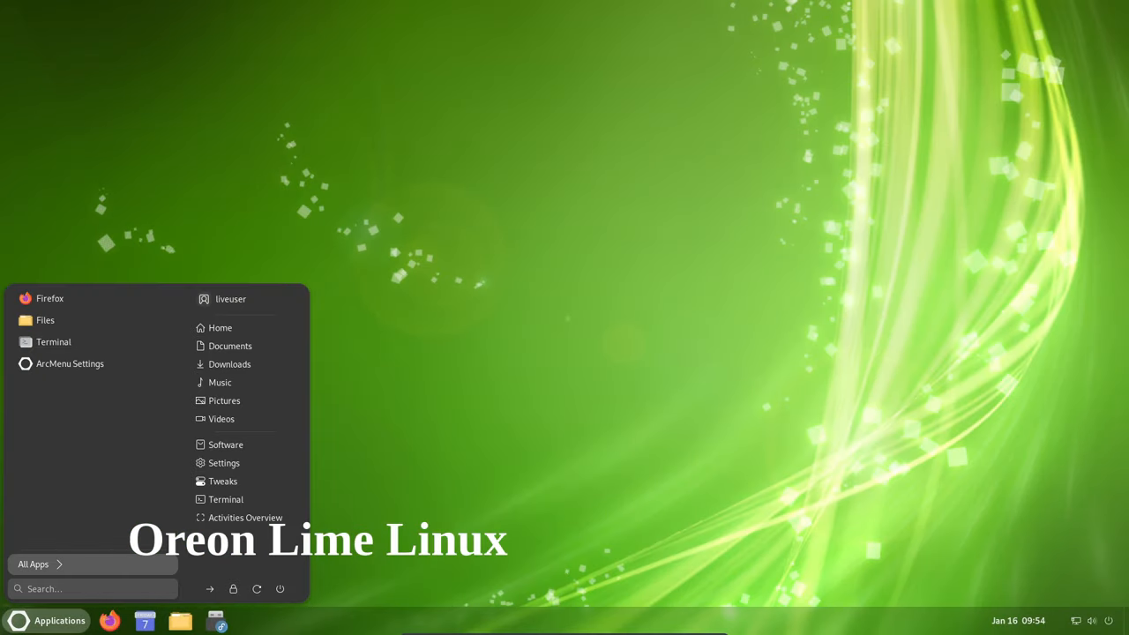
text(ter)
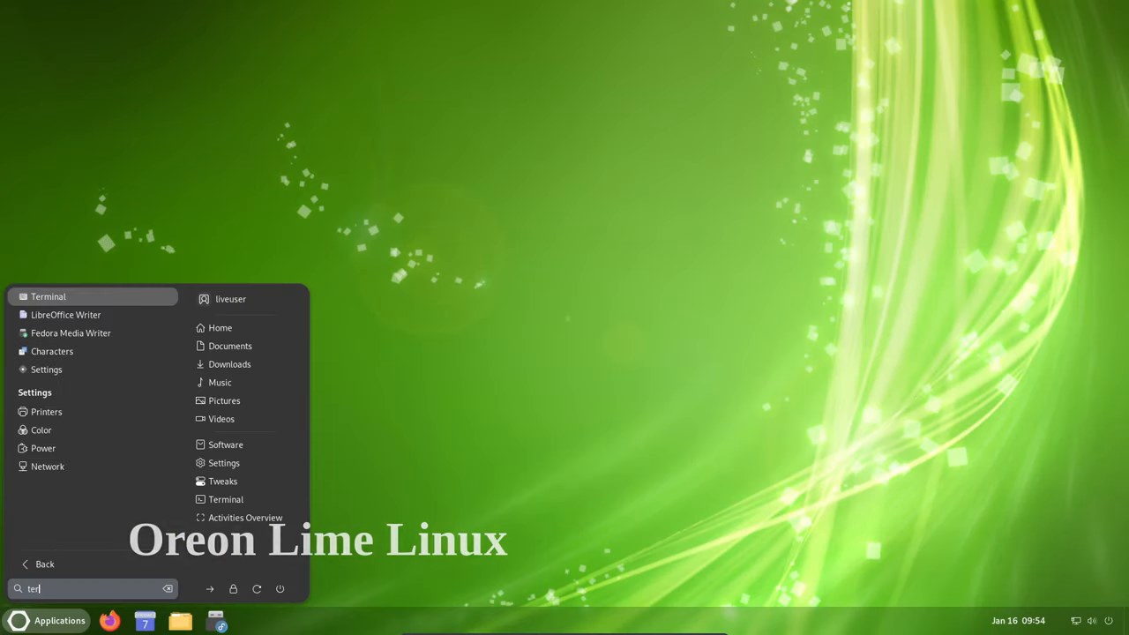
Step: In Terminal, run uname -a and uname -r to show kernel 6.7.0-0.rc8, then close it
click(49, 296)
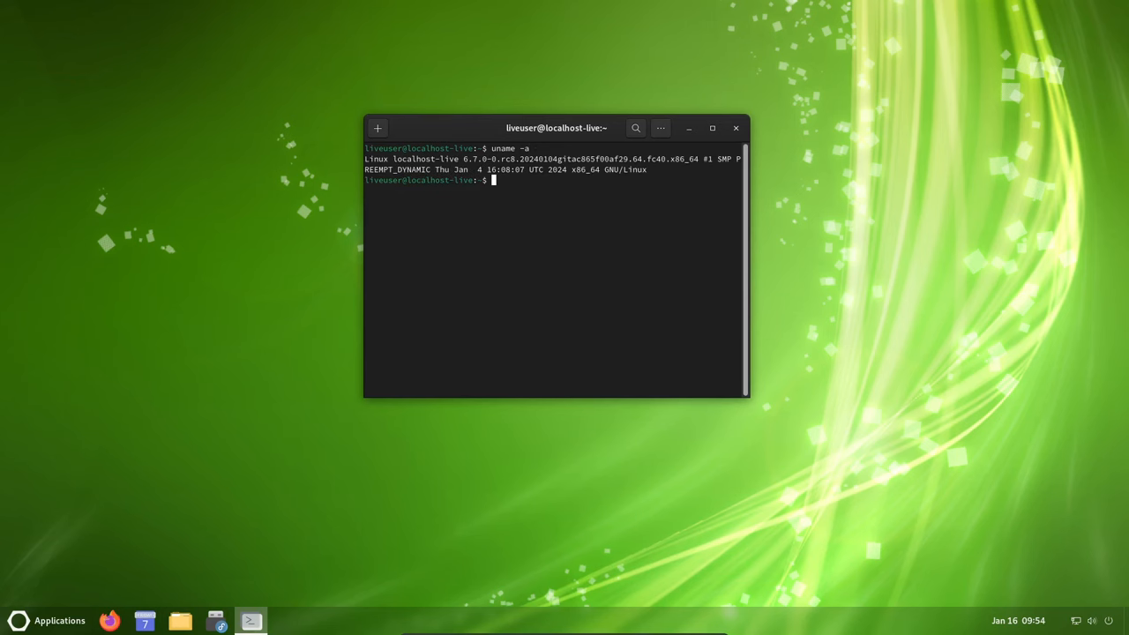
text(uname -r)
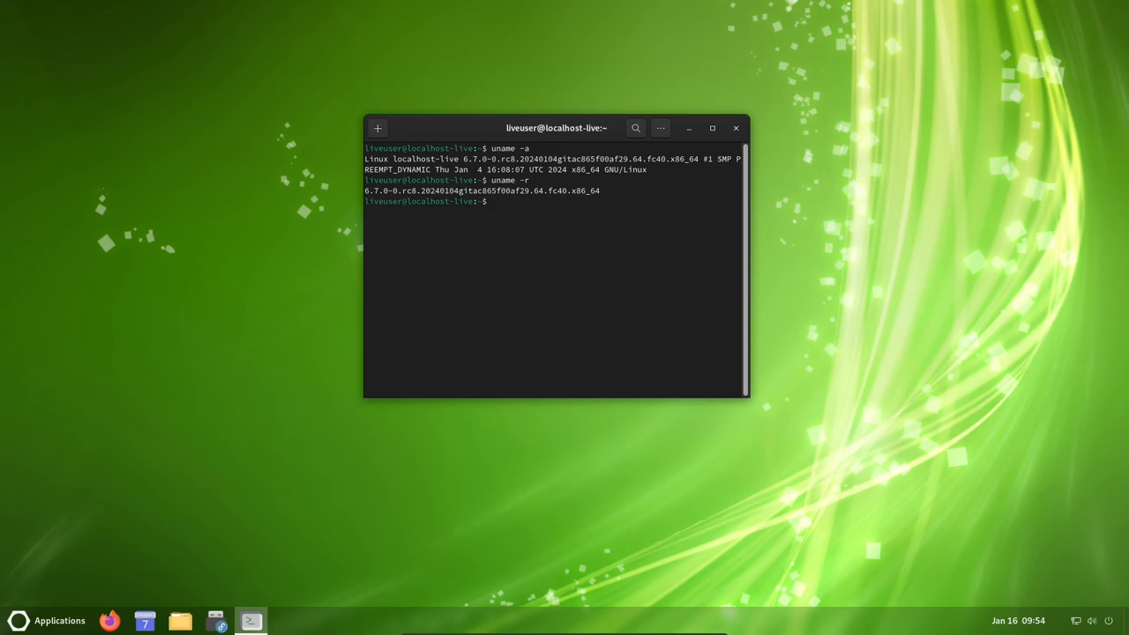
click(735, 128)
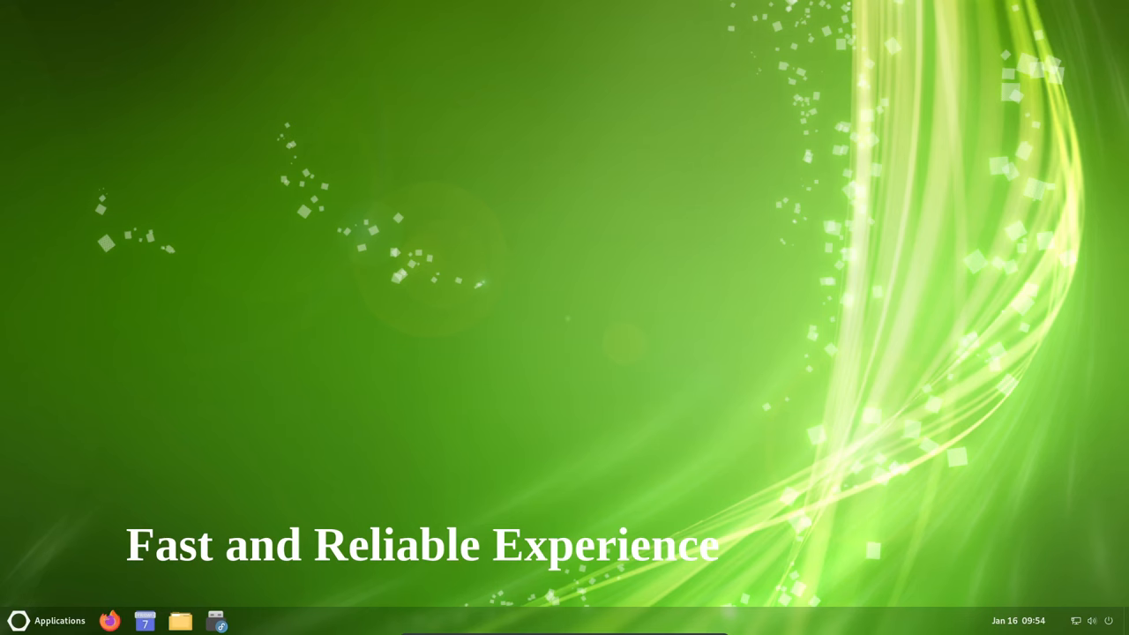
Step: Browse the Home folder and options menu in Files, close it, and launch Settings
click(180, 619)
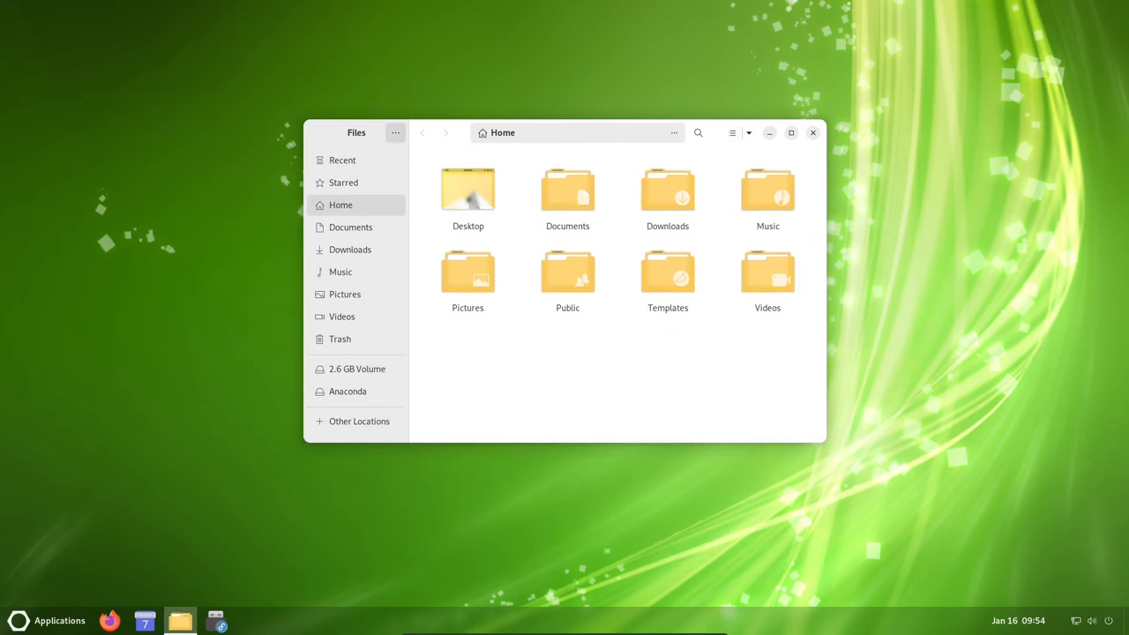
click(396, 132)
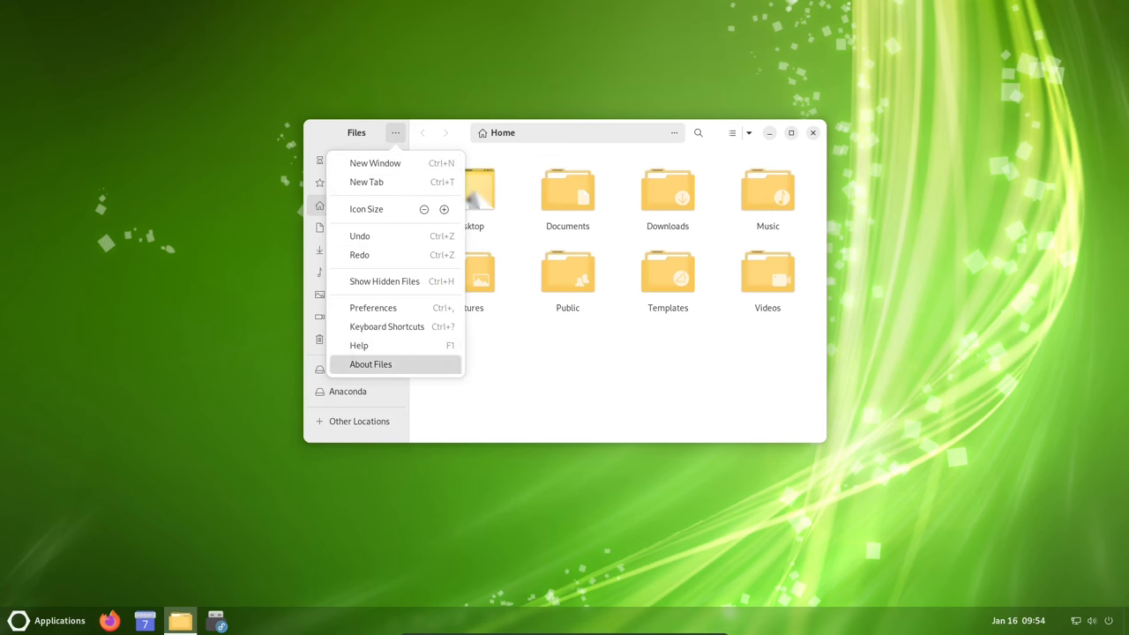
click(369, 364)
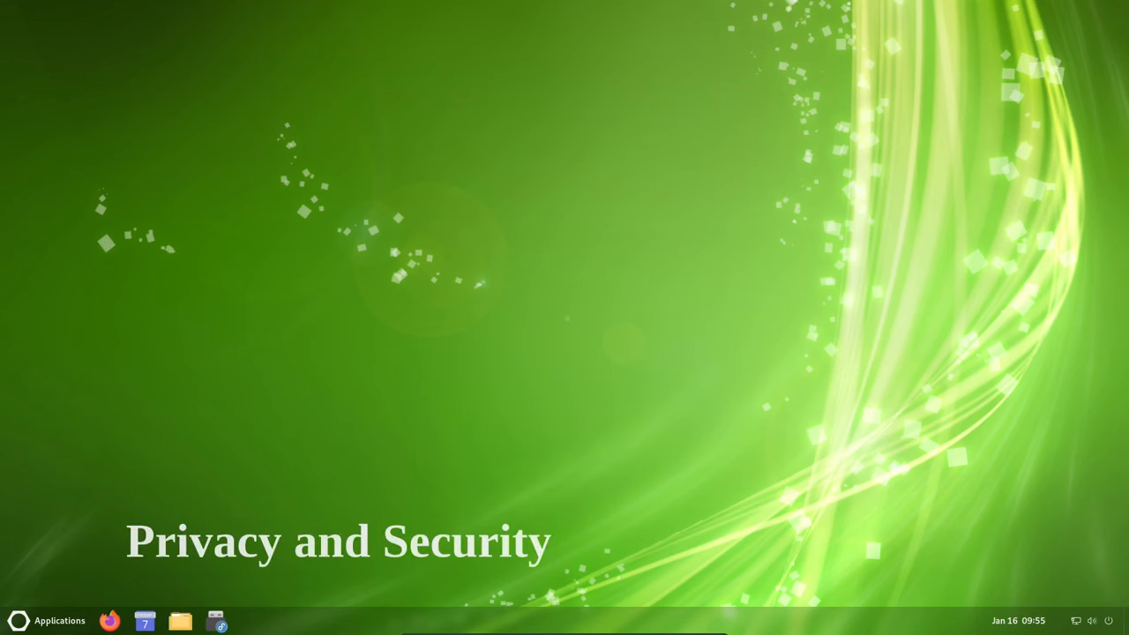
click(58, 620)
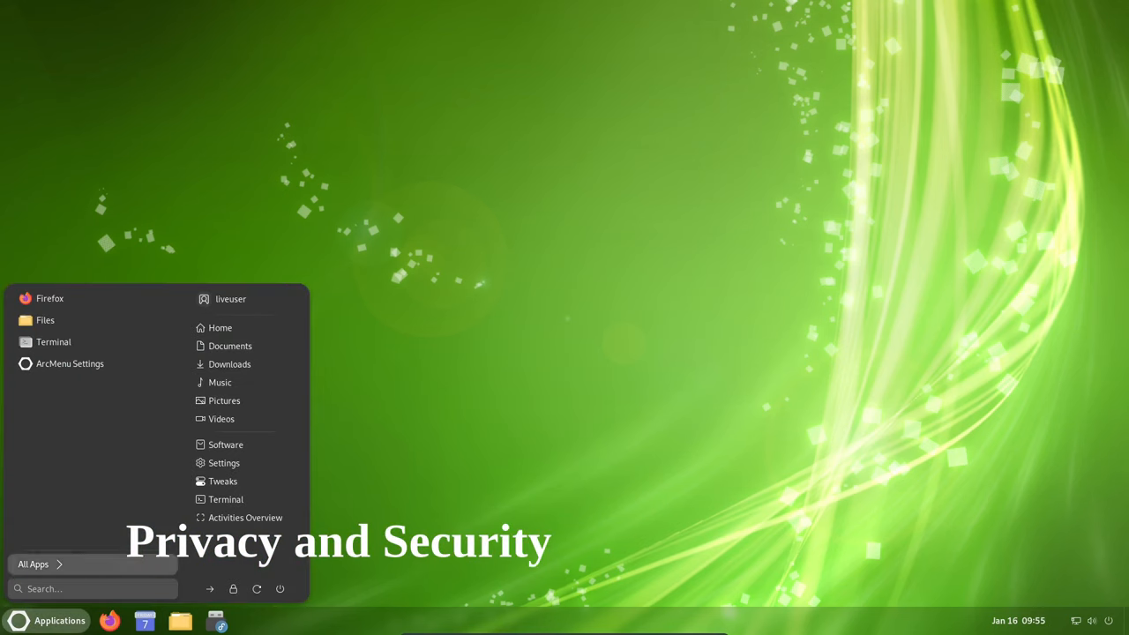
click(223, 463)
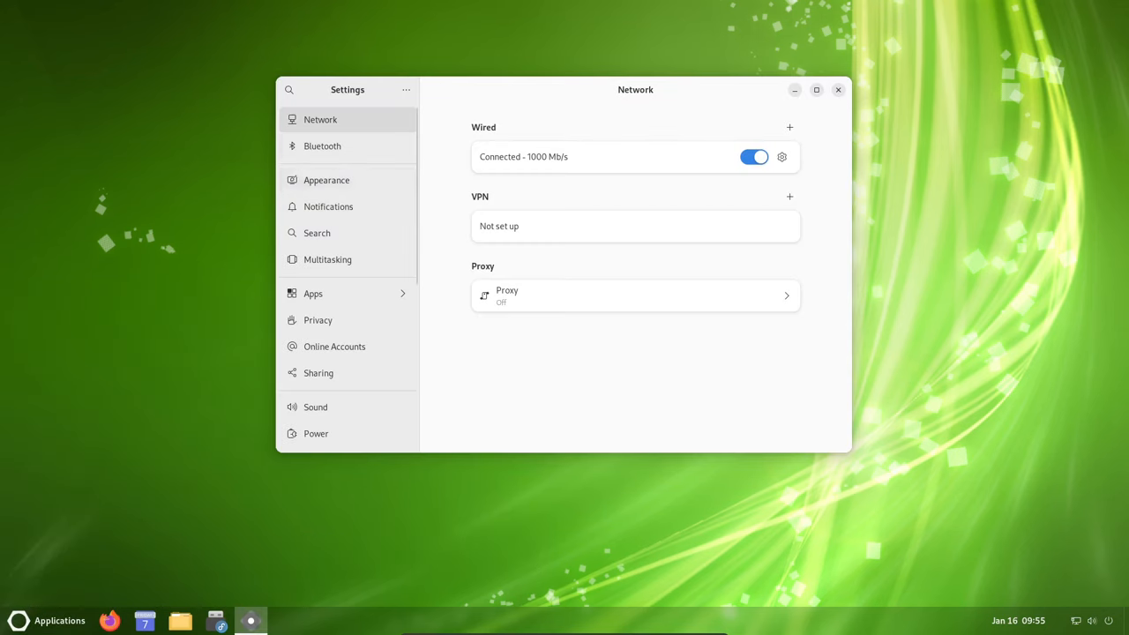
Step: Browse the Appearance, Notifications and Apps pages in Settings, then close Settings
click(326, 180)
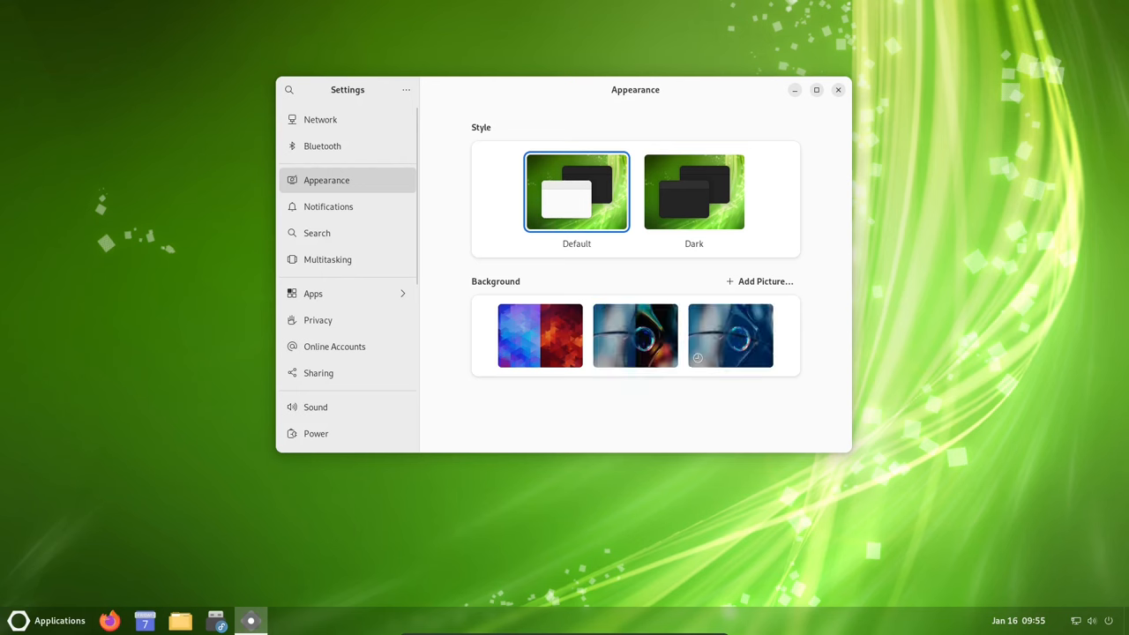
click(328, 207)
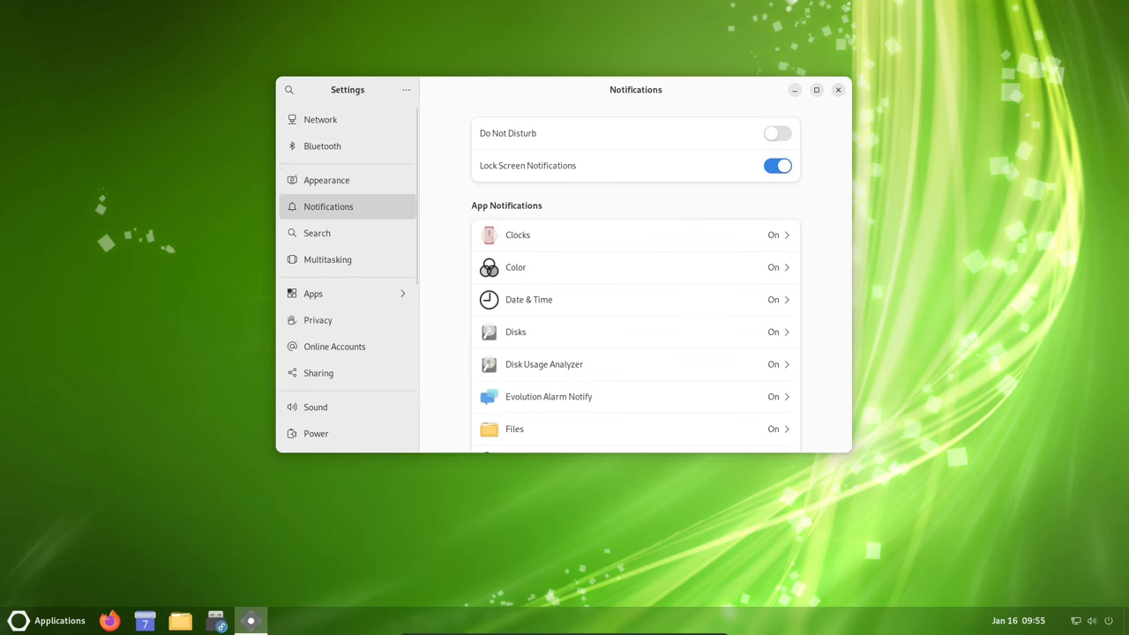
scroll(down, 3)
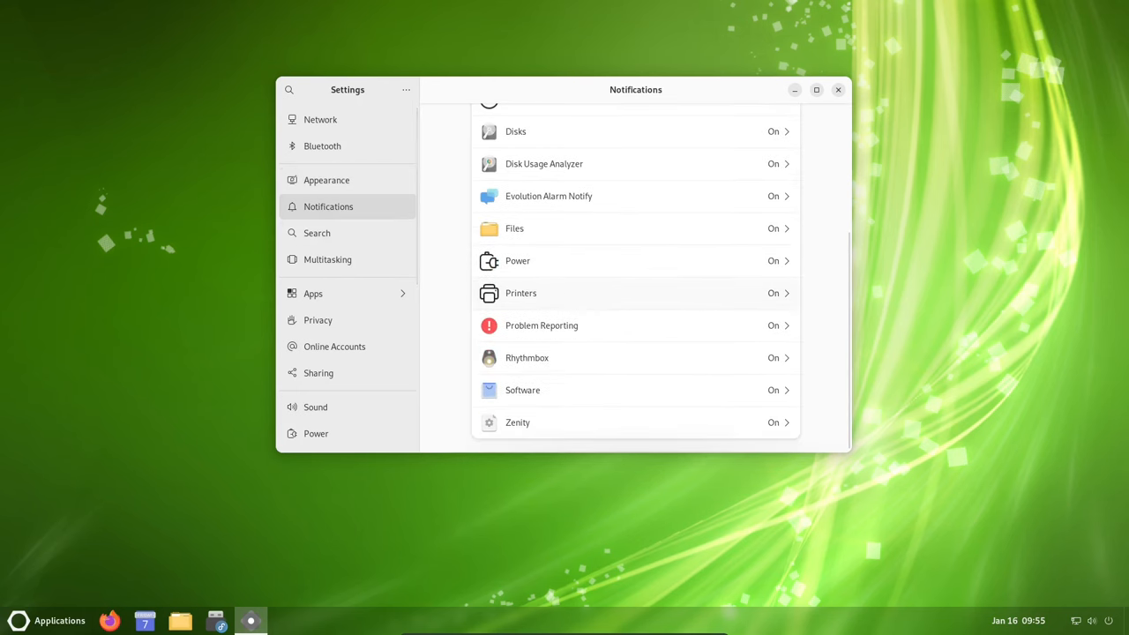
click(327, 259)
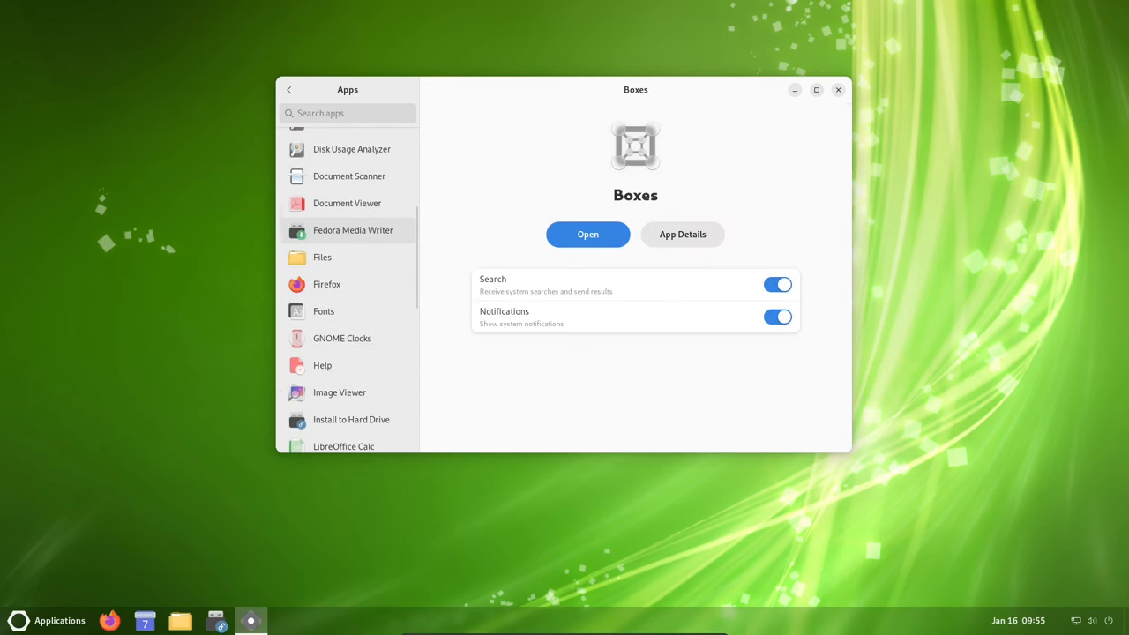
scroll(down, 3)
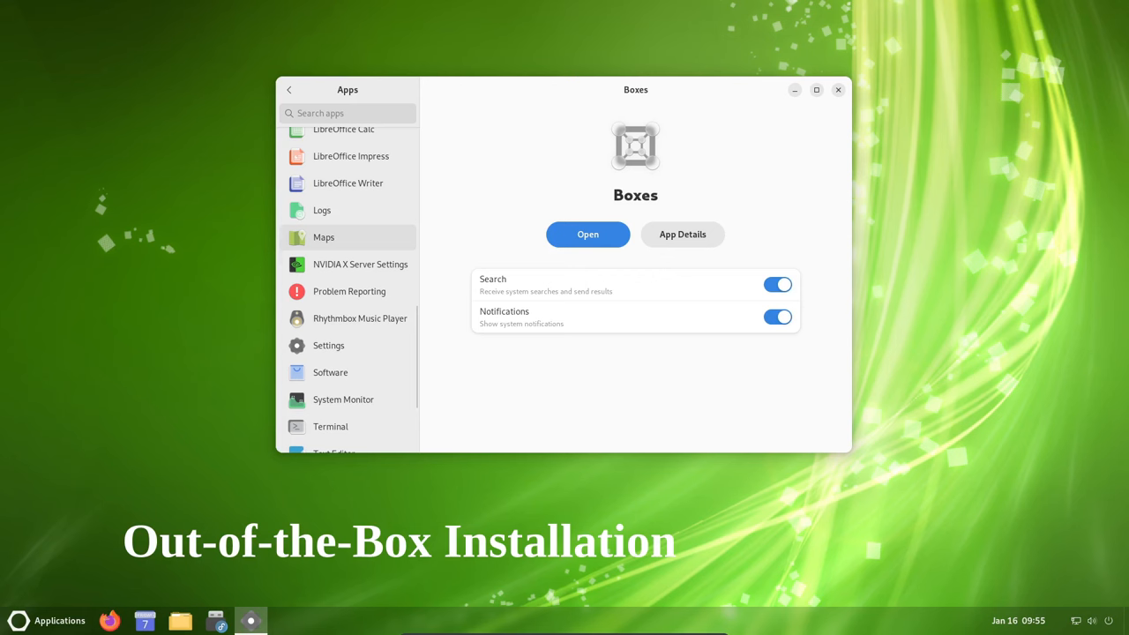
scroll(down, 3)
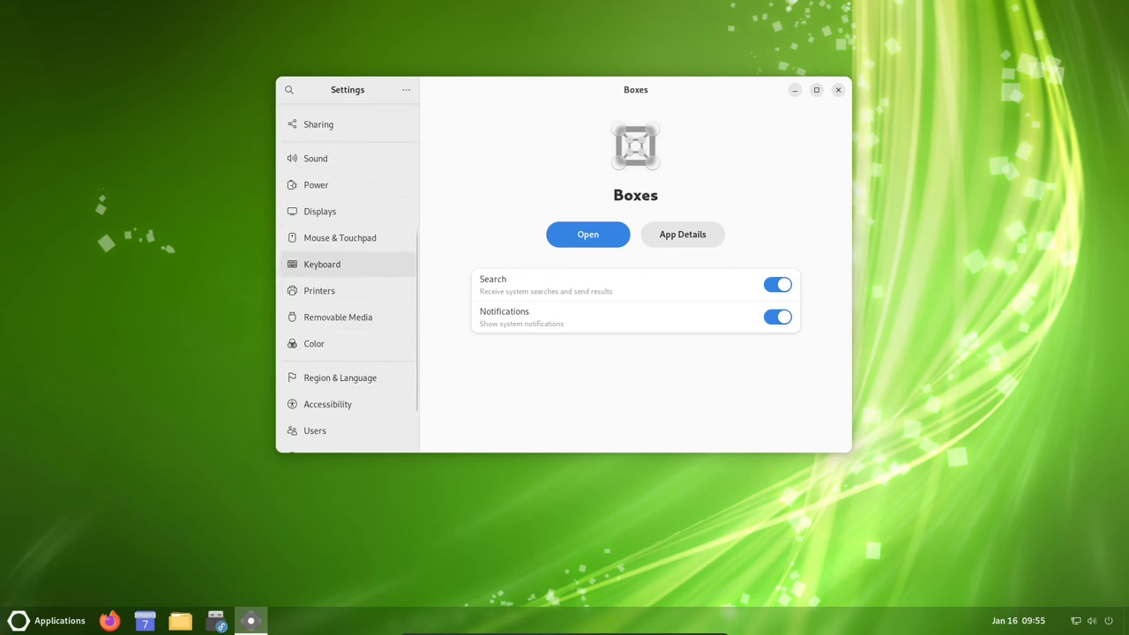
click(314, 435)
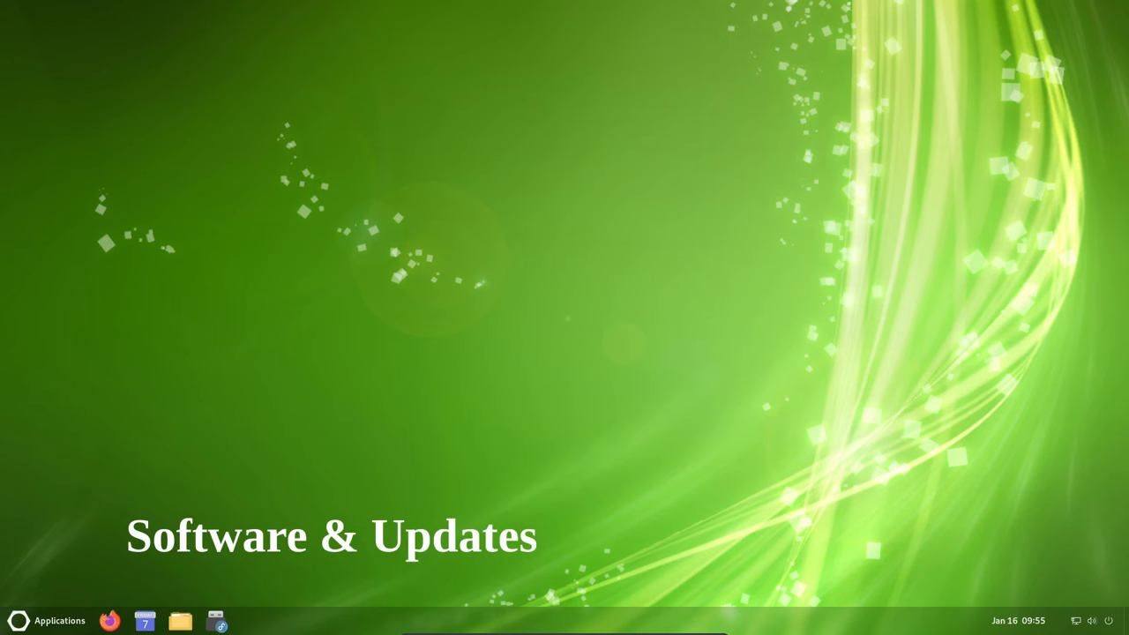
mouse_move(178, 620)
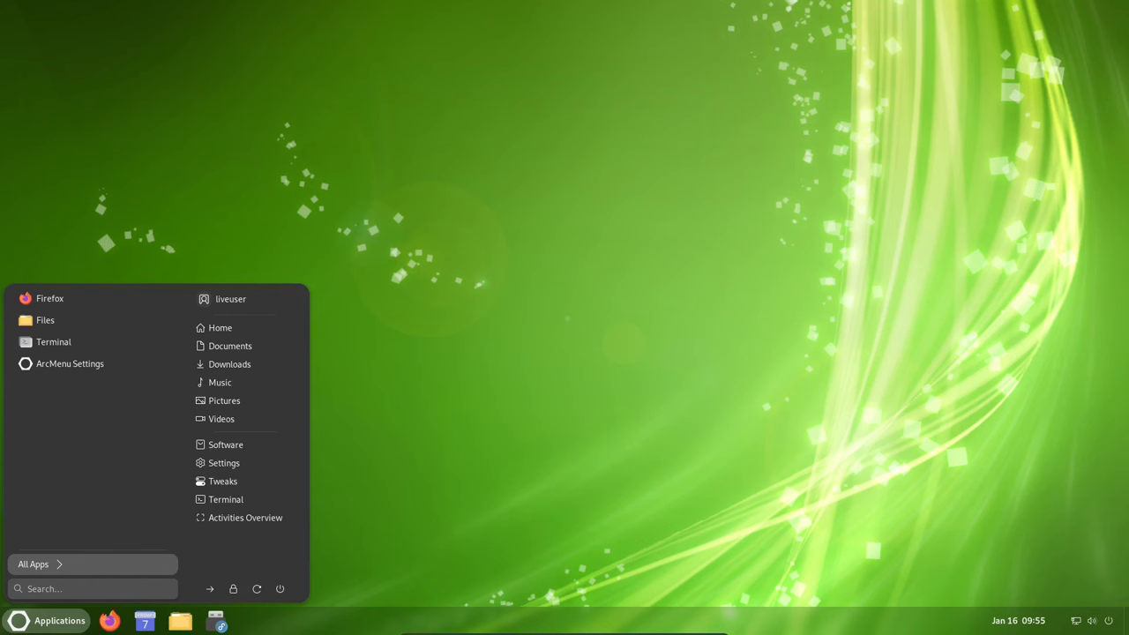
mouse_move(70, 363)
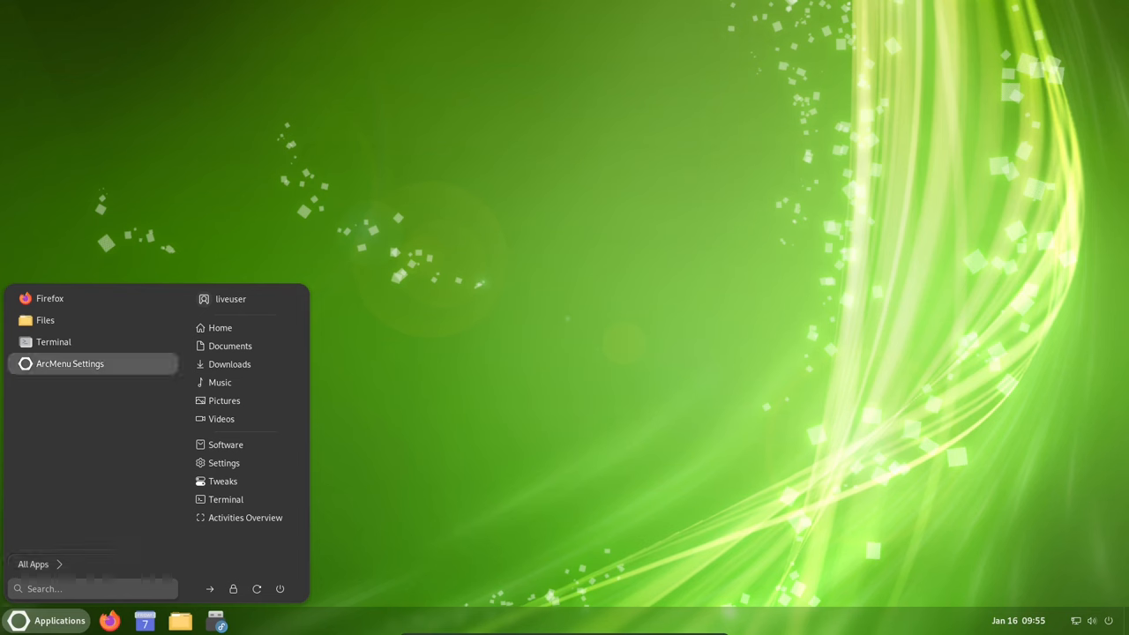
Step: Browse the ArcMenu categories such as Office and Programming, then open GNOME Software's About dialog
click(35, 563)
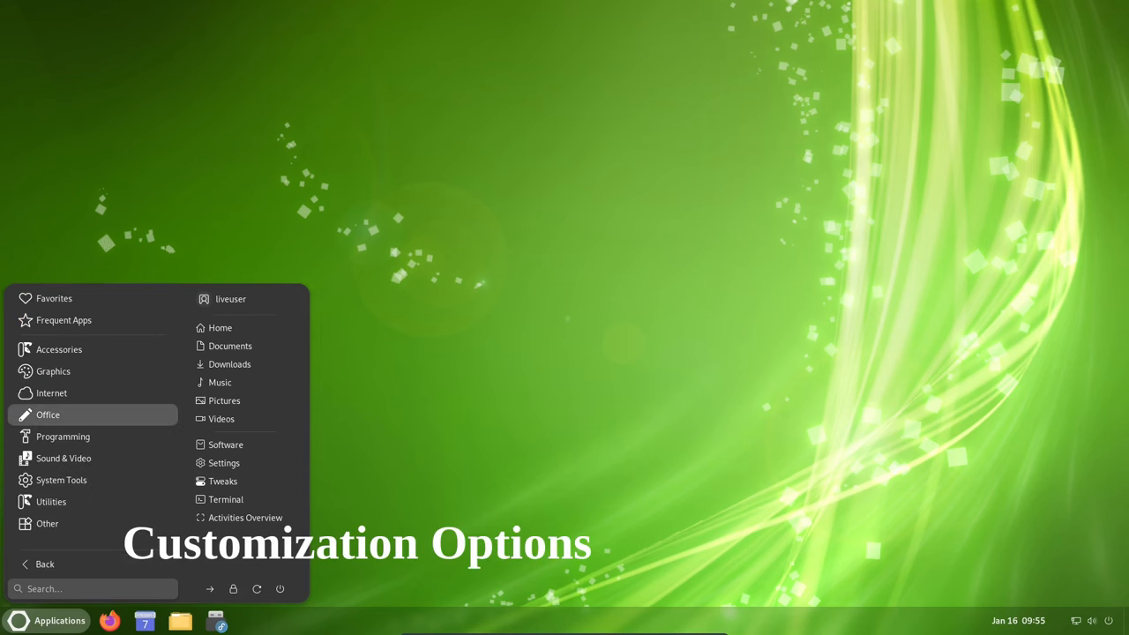
click(49, 414)
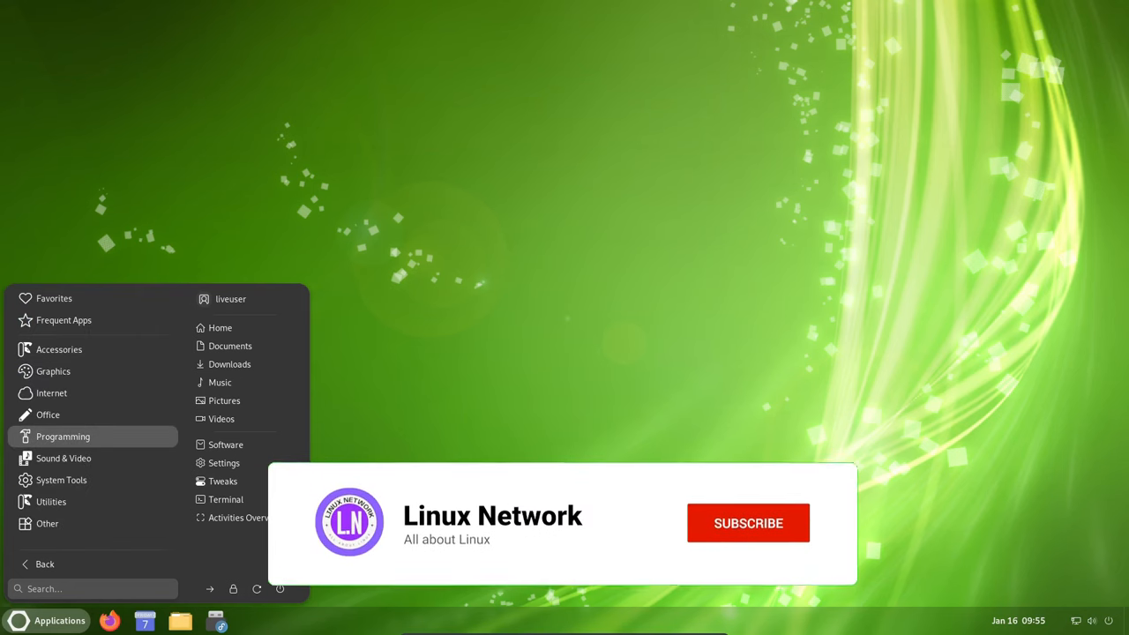
click(746, 522)
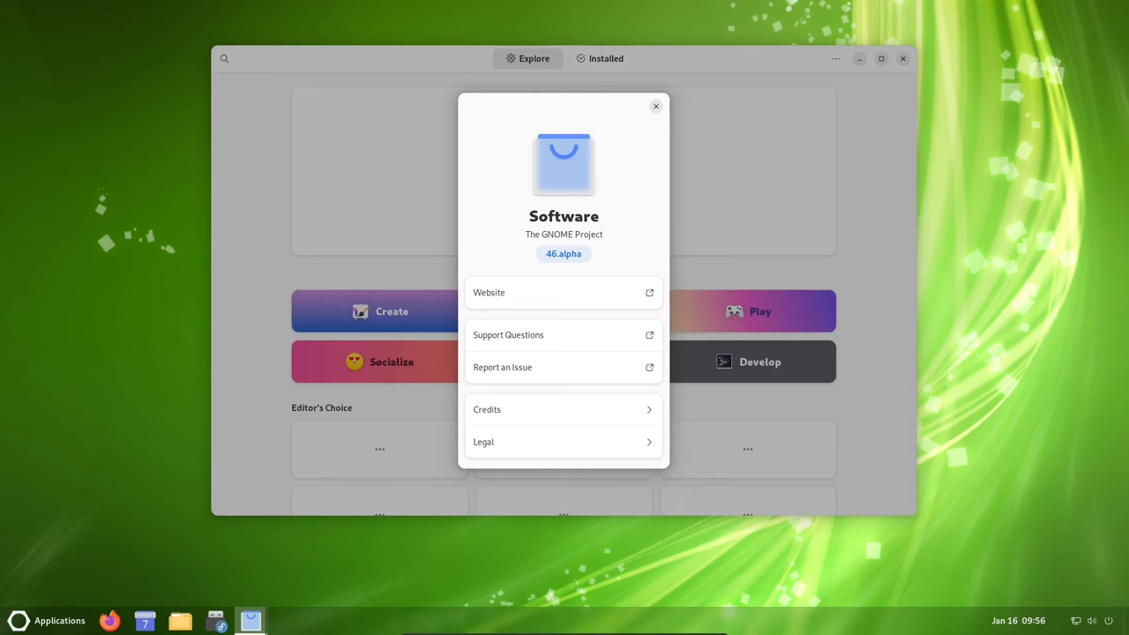
Step: View Software's Installed apps, close Software, then browse Settings' backgrounds and close Settings
click(655, 106)
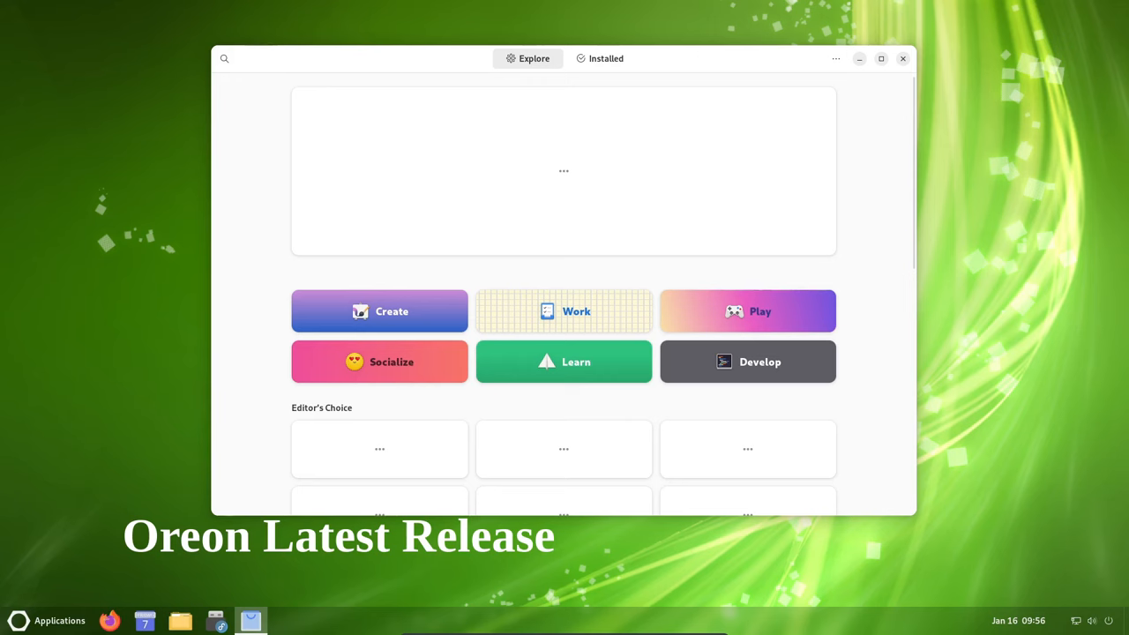
click(606, 58)
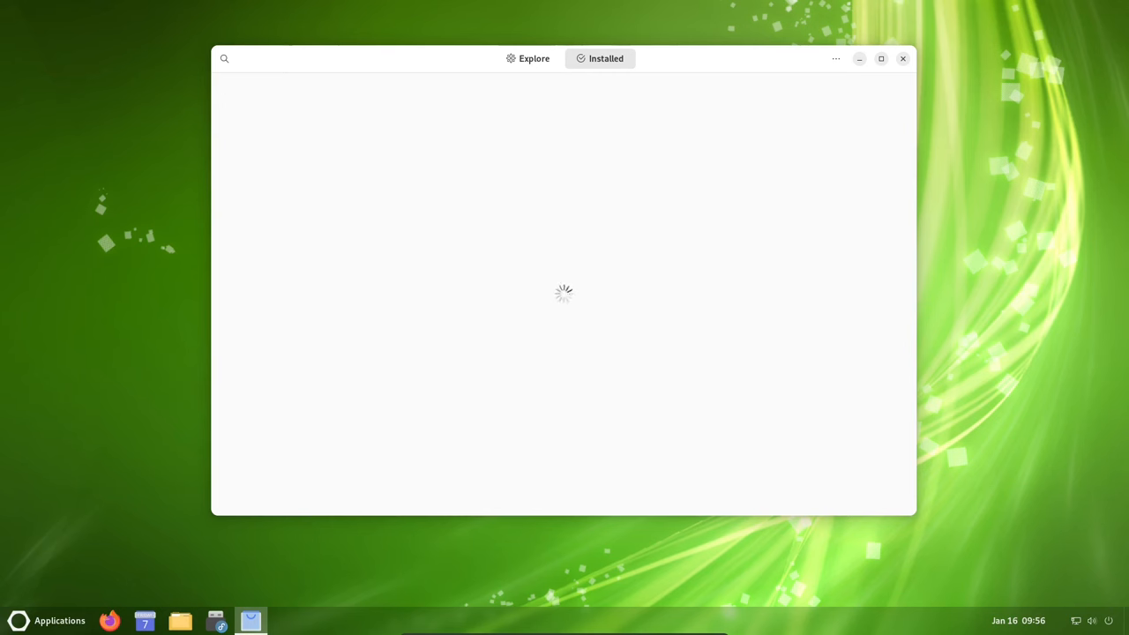
click(902, 58)
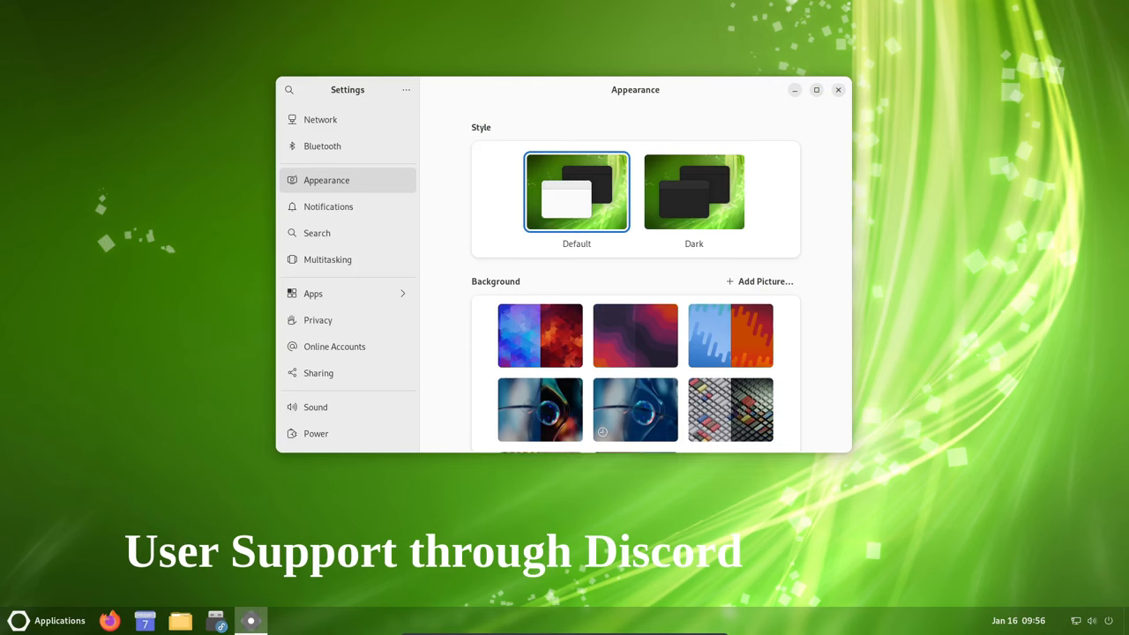
scroll(down, 3)
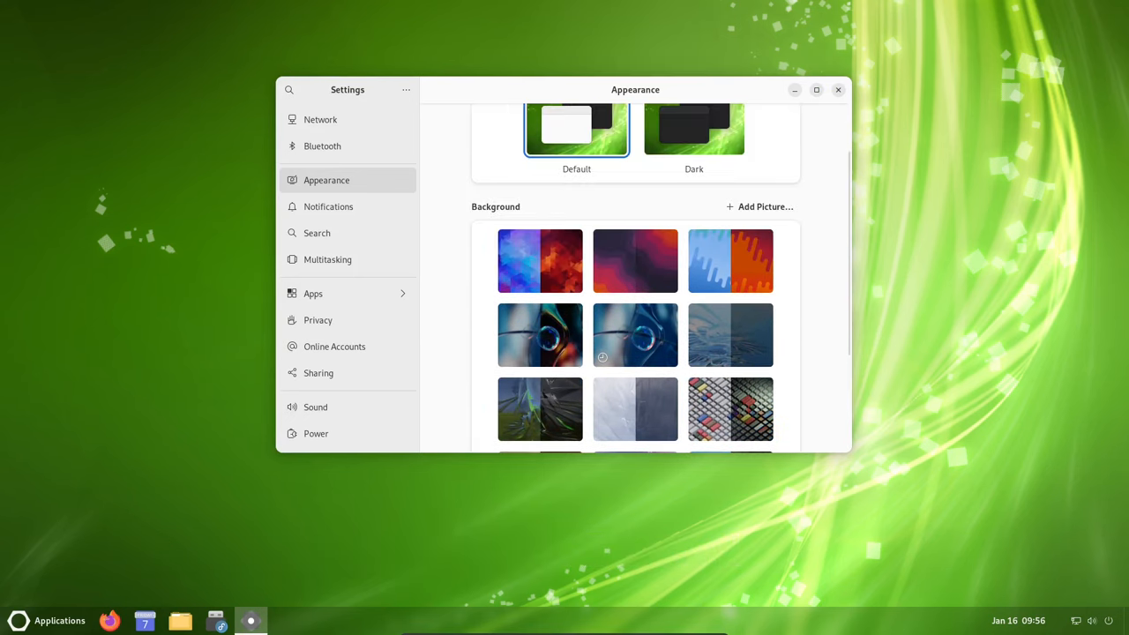
click(838, 89)
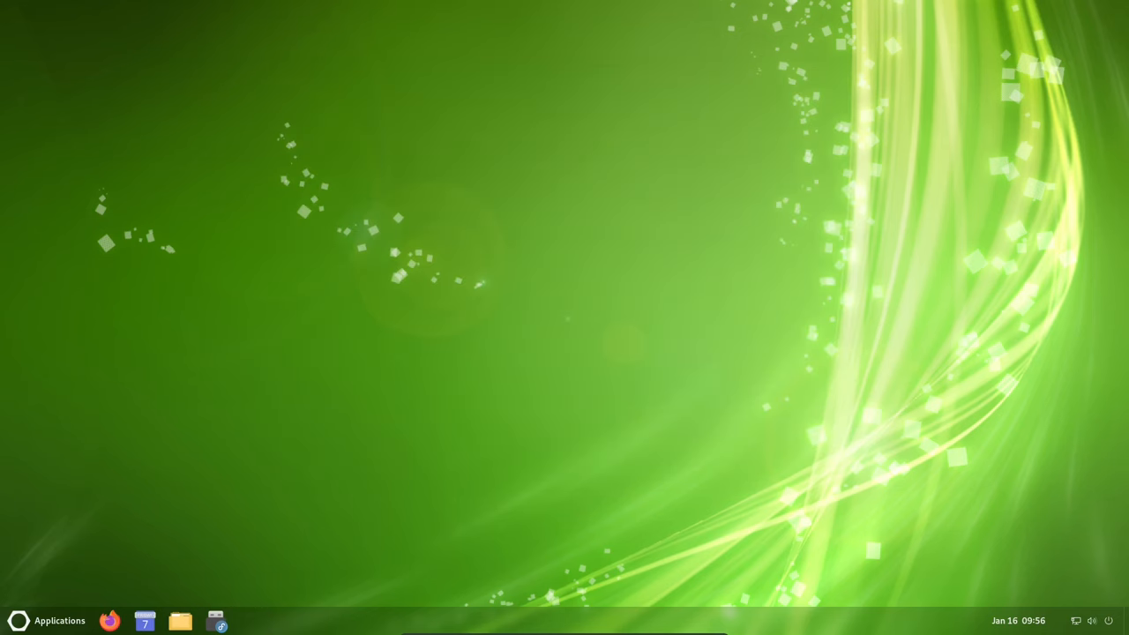
Step: Open System Monitor from ArcMenu's All Apps category listing Calculator, Disks and System Monitor
click(58, 620)
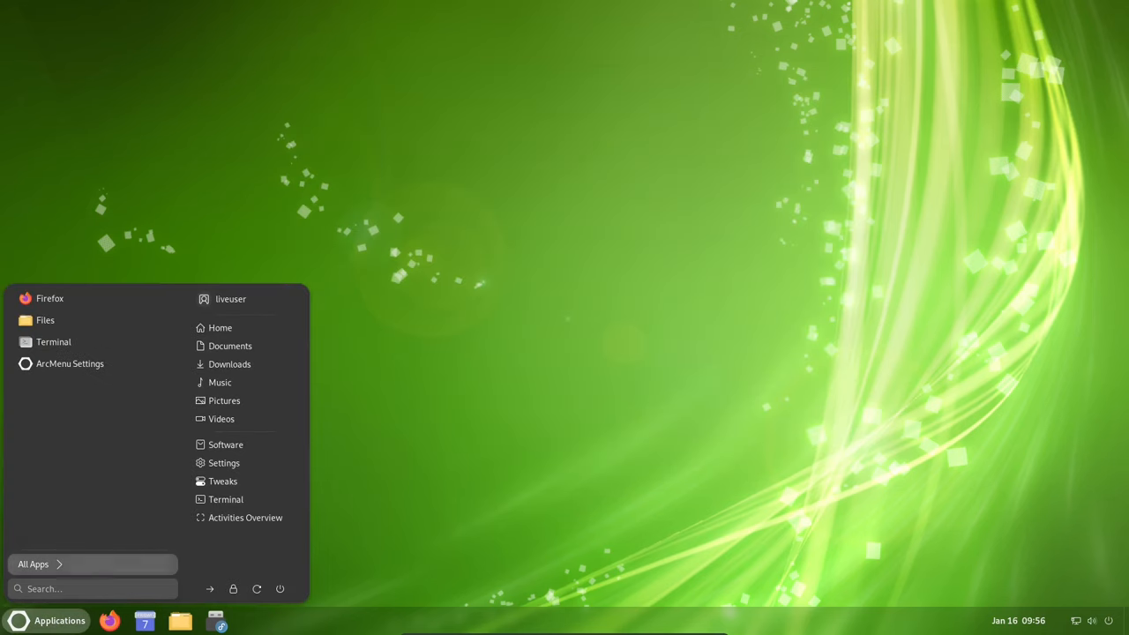
click(36, 564)
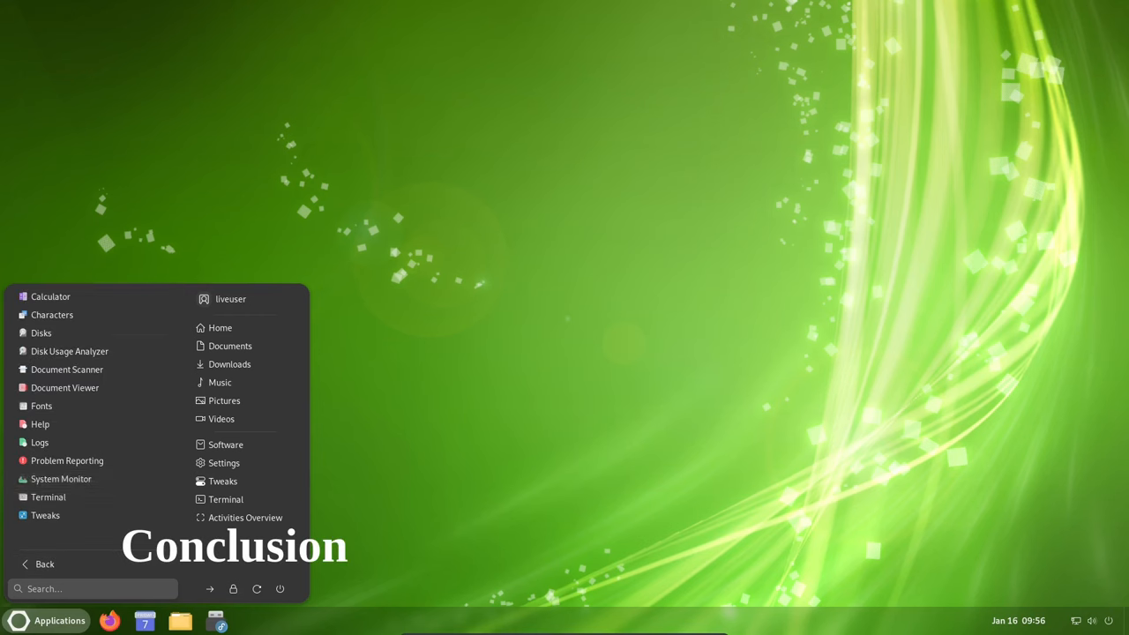
mouse_move(67, 369)
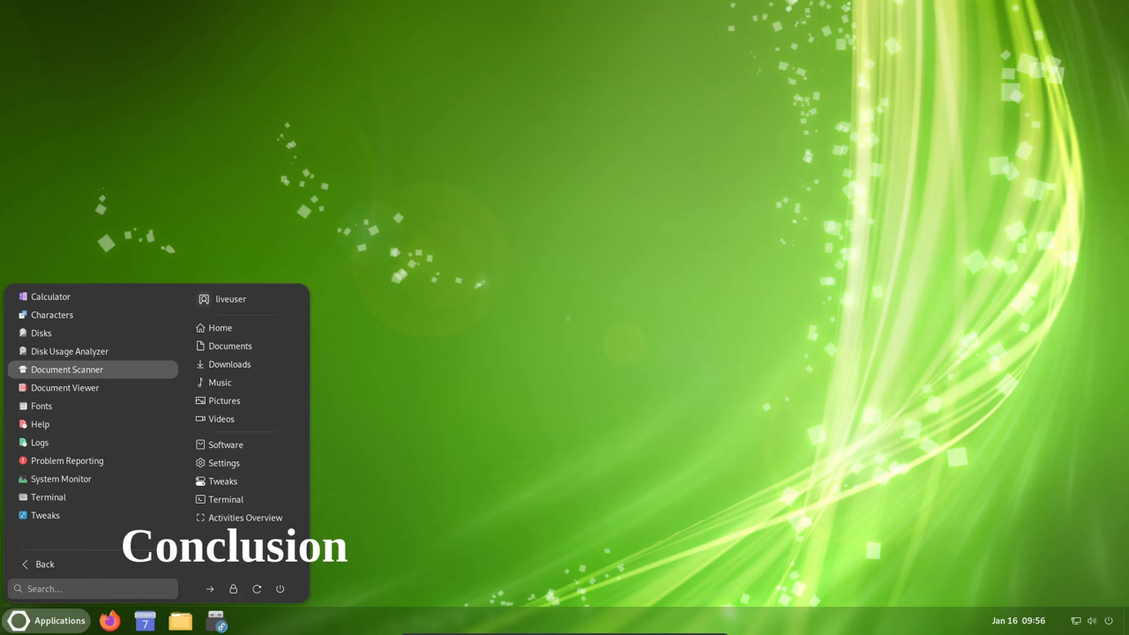
click(60, 478)
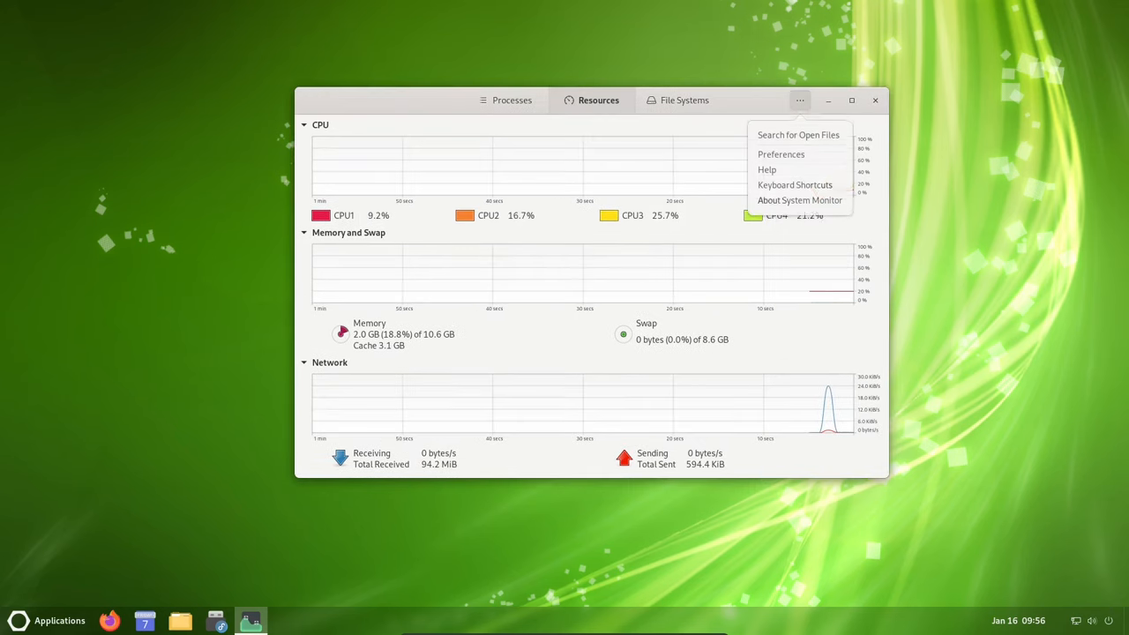
Step: View System Monitor's About dialog showing version 45.0.2, then close System Monitor
click(799, 201)
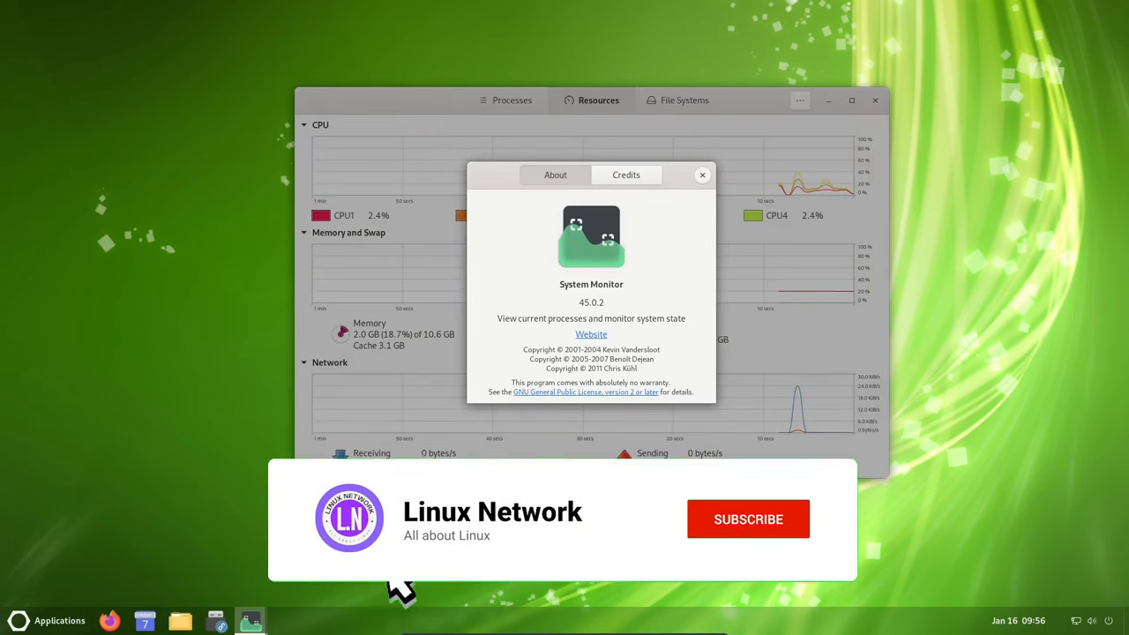
click(701, 175)
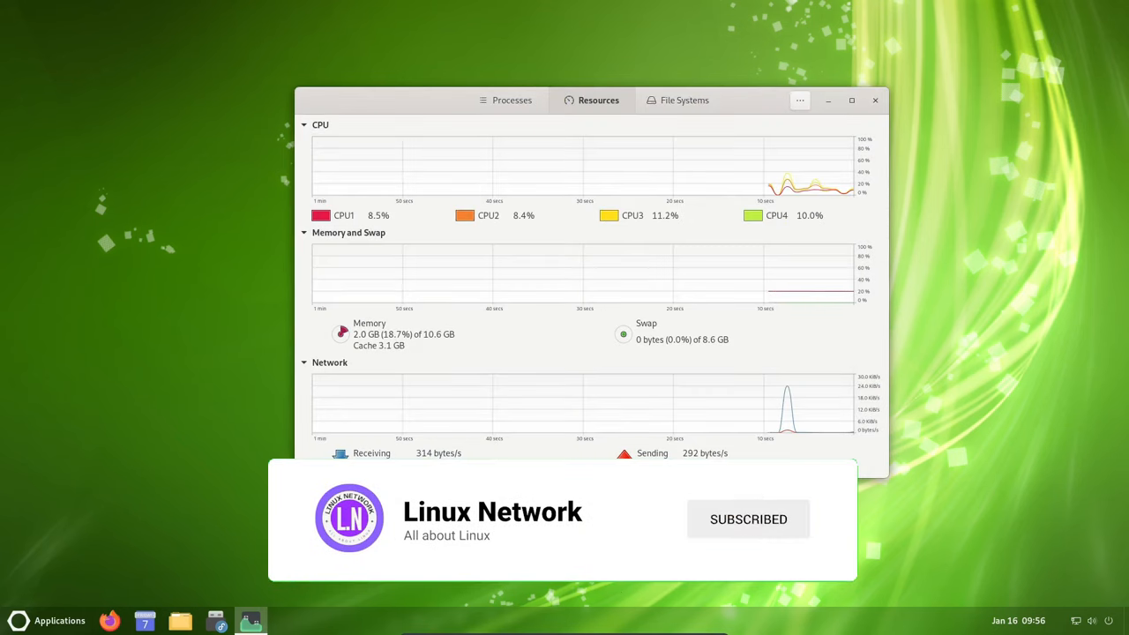
click(875, 100)
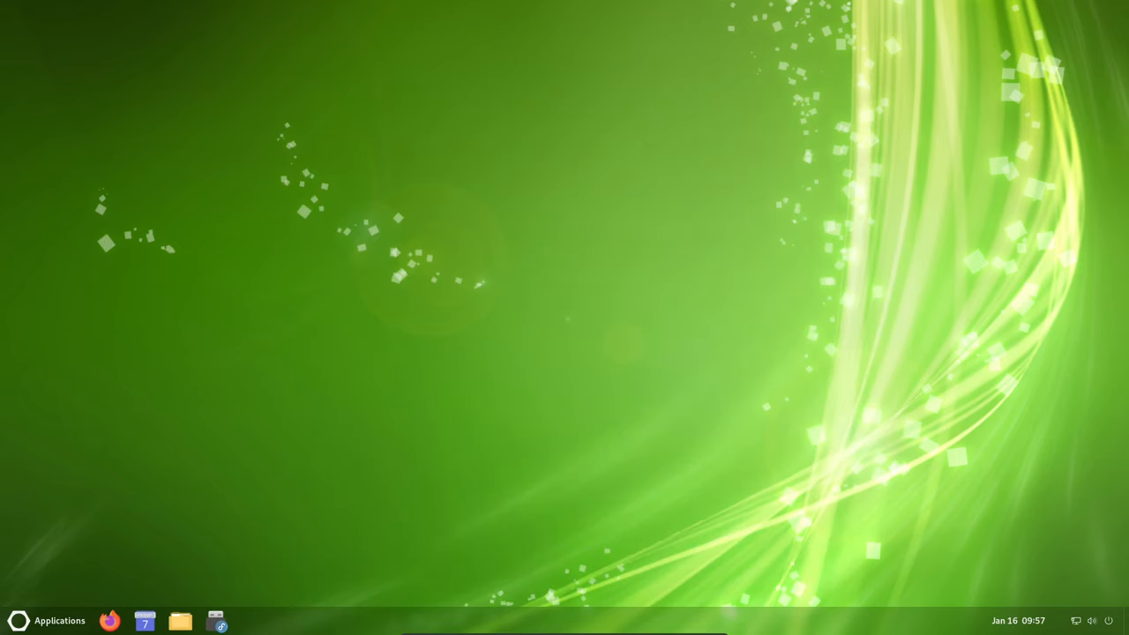